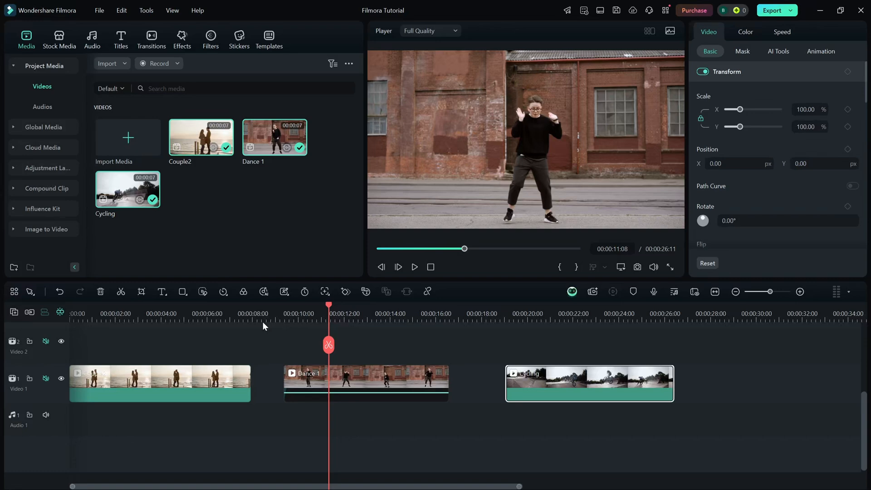
mouse_move(453, 341)
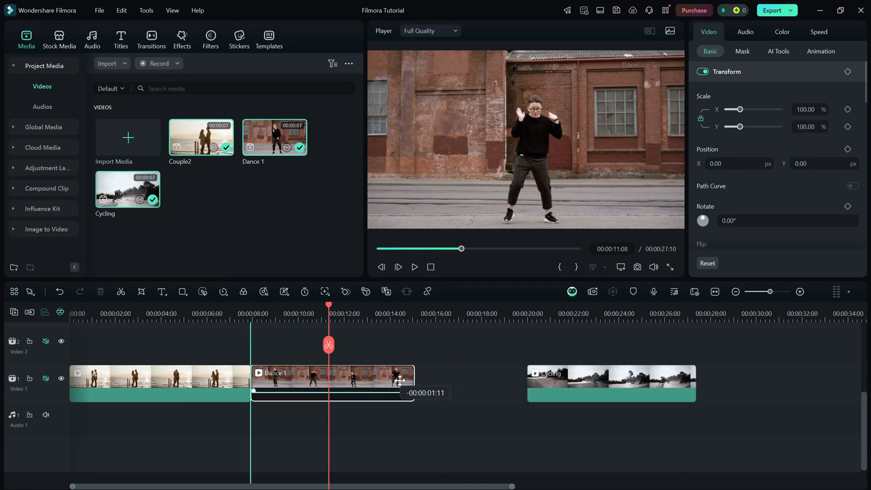
Step: Snap Cycling onto the end of Dance 1, then slide both left against Couple2
left_click_drag(611, 384, 498, 382)
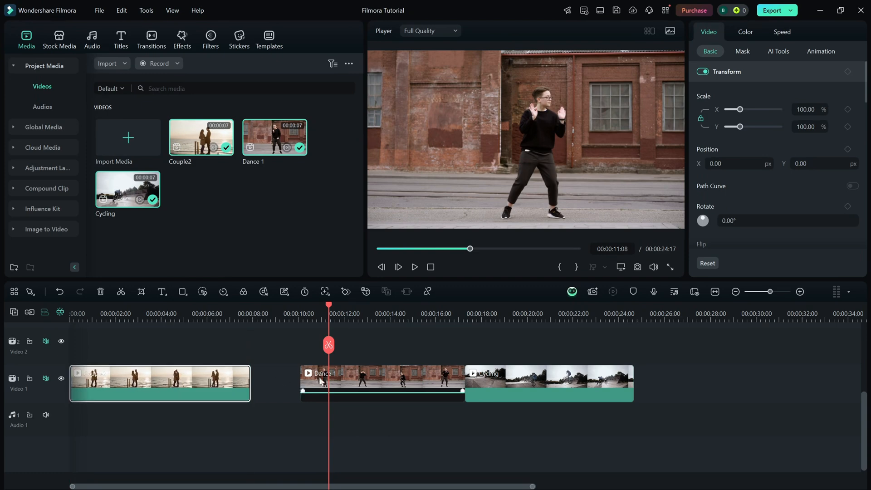
left_click_drag(380, 383, 327, 383)
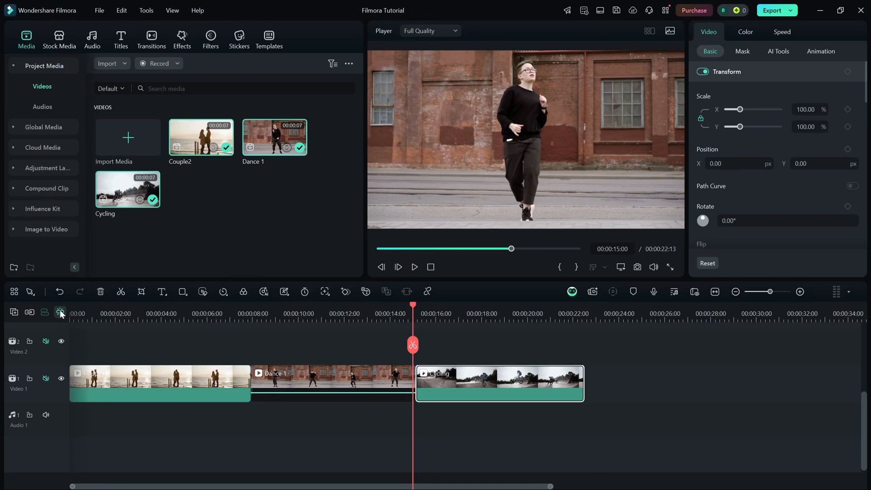
Step: Drag the Cycling clip right, opening a gap after Dance 1
left_click_drag(497, 383, 527, 384)
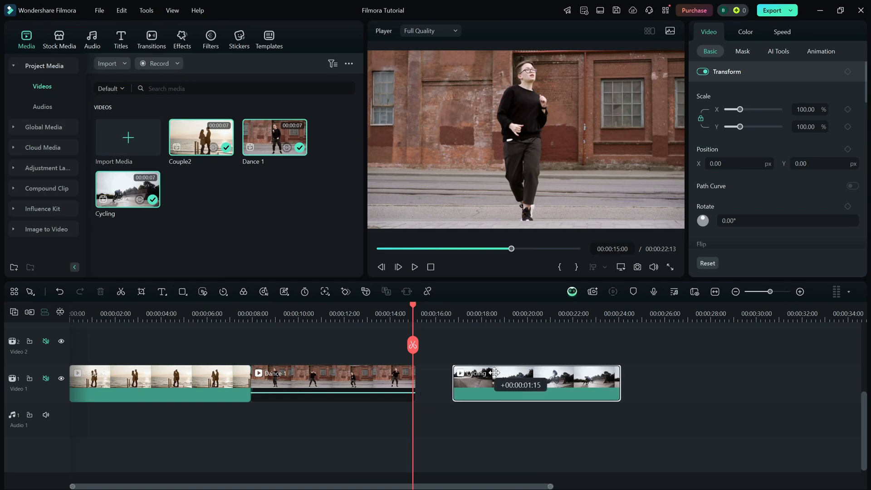
left_click_drag(536, 382, 502, 382)
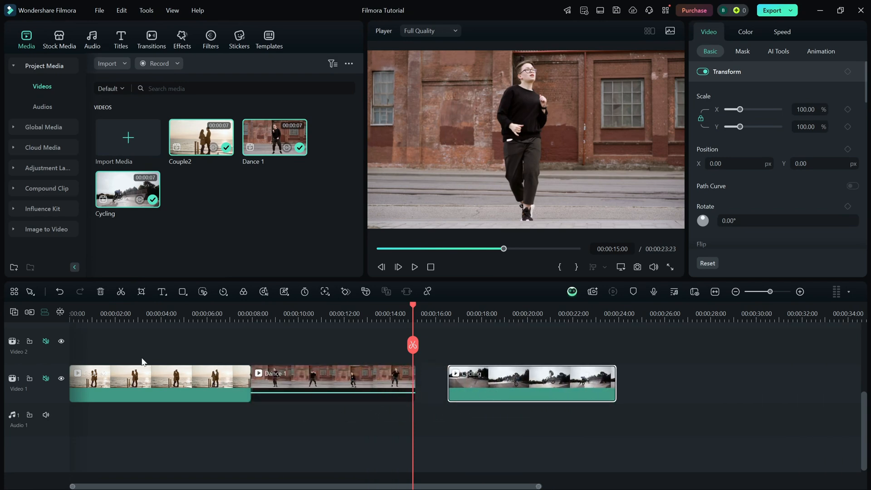
left_click_drag(530, 383, 512, 382)
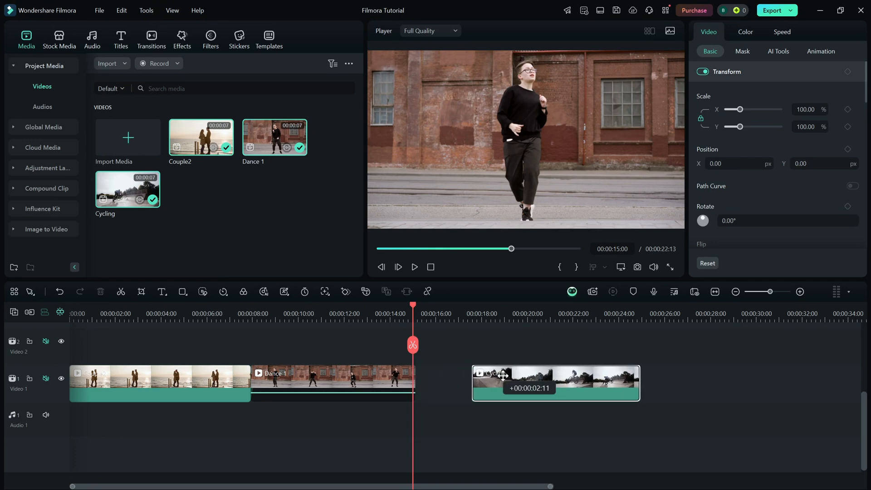
Step: Snap the Cycling clip back flush against the end of Dance 1
left_click_drag(555, 383, 499, 383)
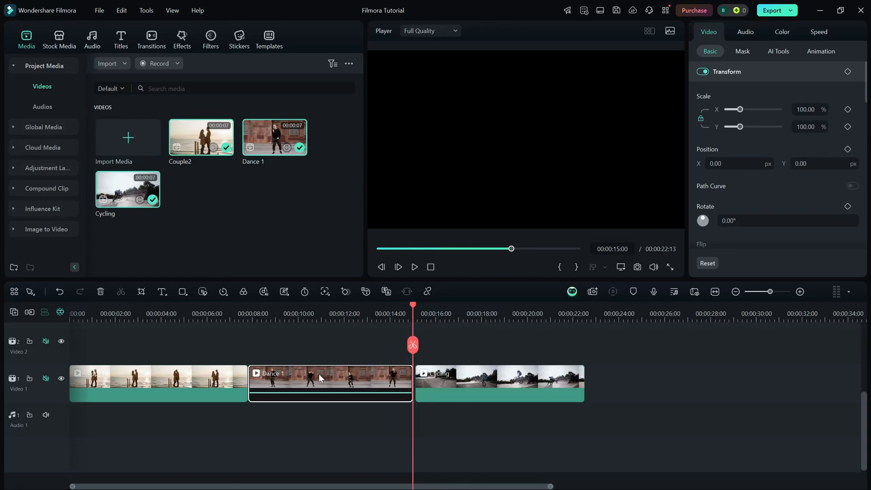
left_click_drag(500, 383, 497, 383)
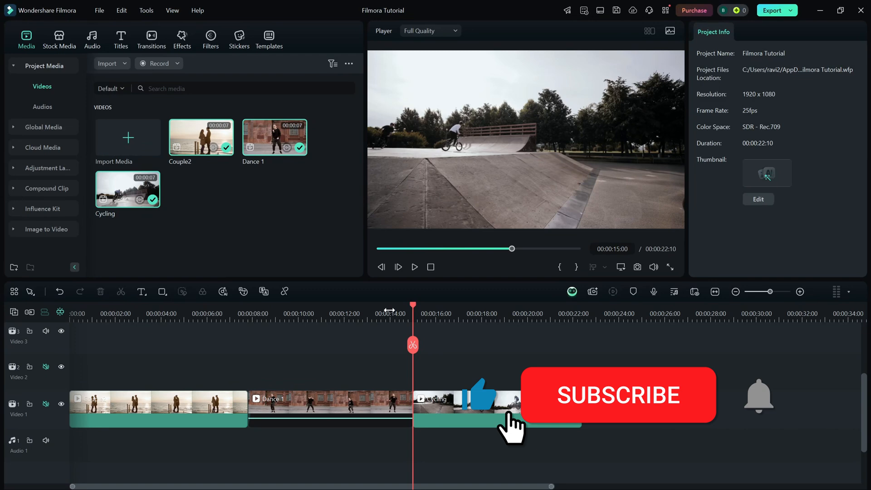
left_click(616, 395)
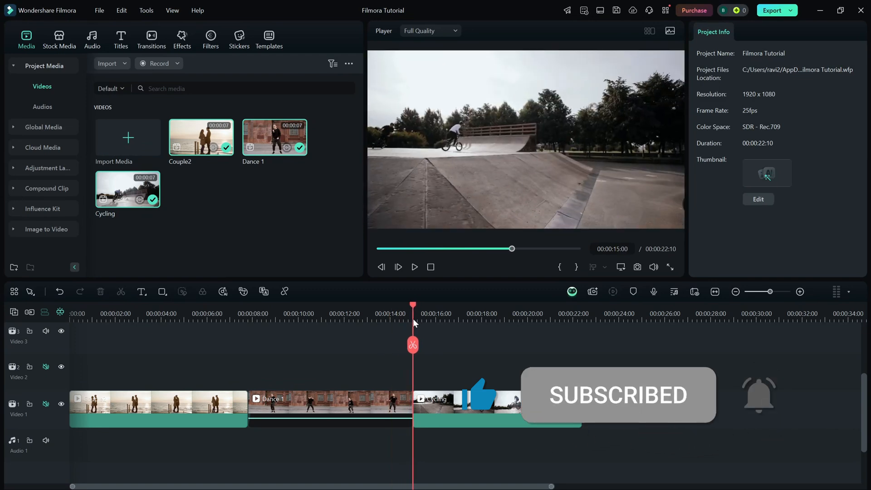